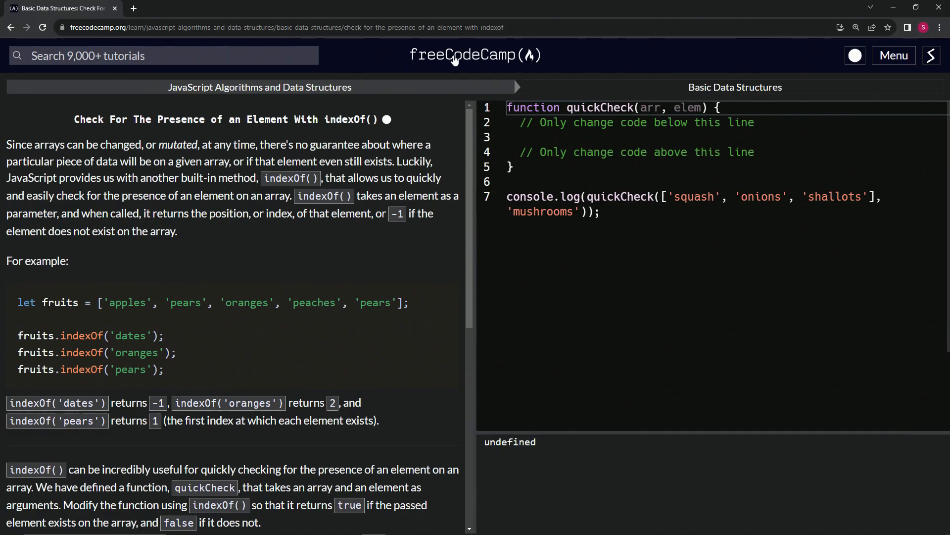
{"action": "mouse_move", "coordinate": [259, 87]}
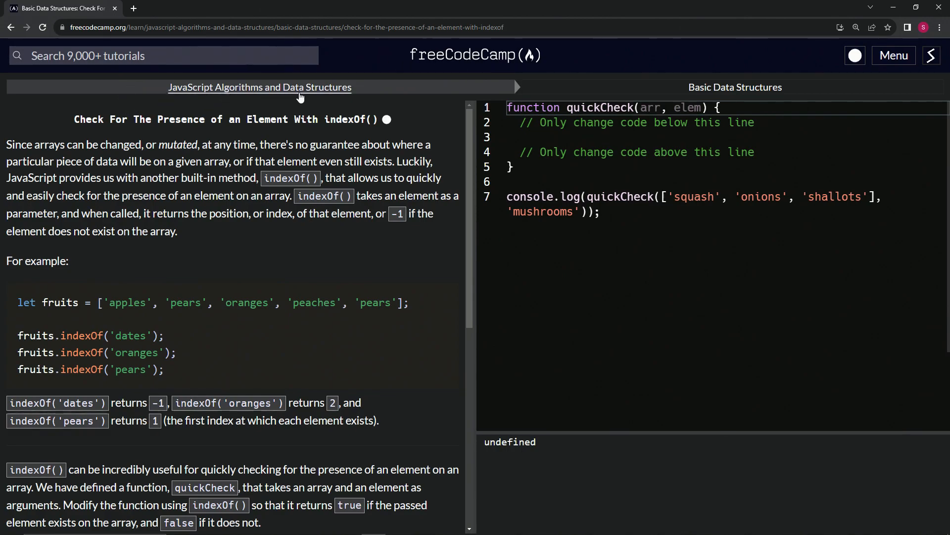
{"action": "mouse_move", "coordinate": [736, 87]}
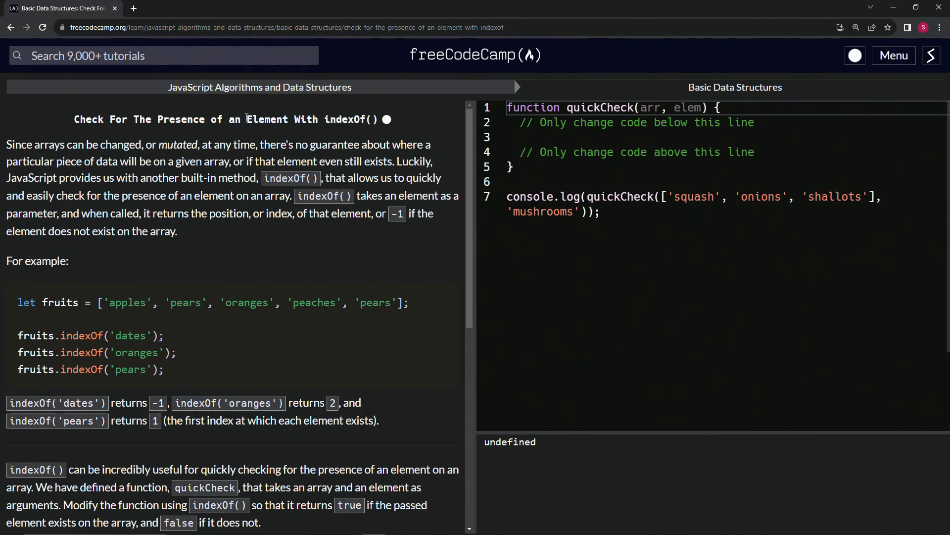
{"action": "mouse_move", "coordinate": [210, 126]}
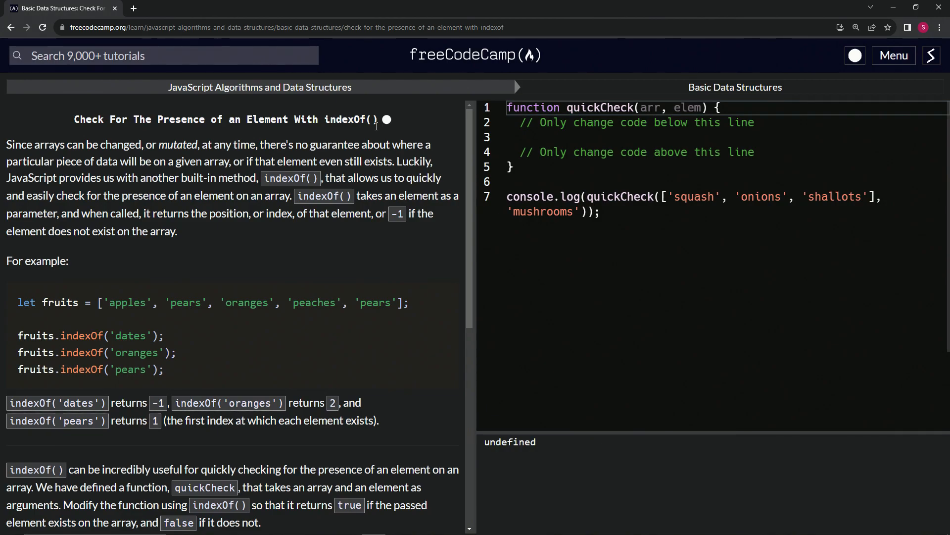
{"action": "mouse_move", "coordinate": [18, 146]}
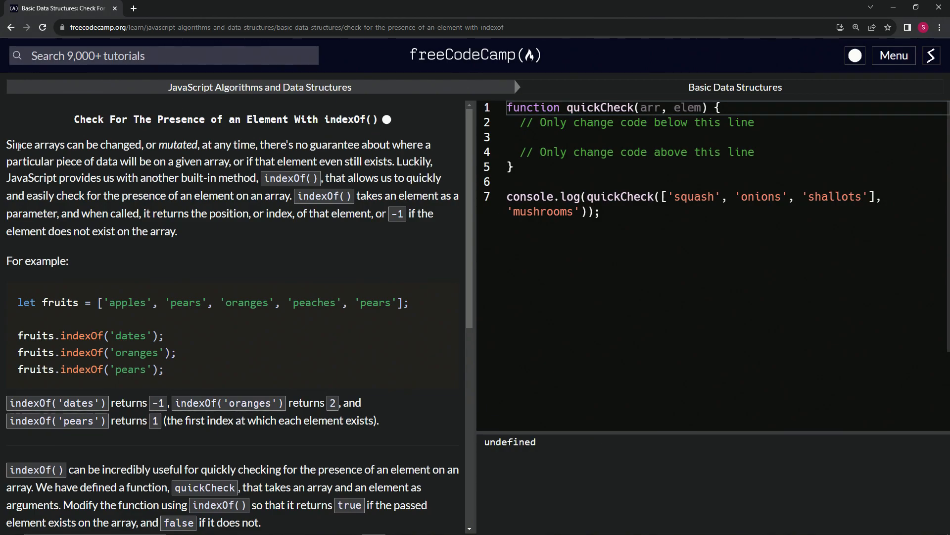
{"action": "mouse_move", "coordinate": [176, 157]}
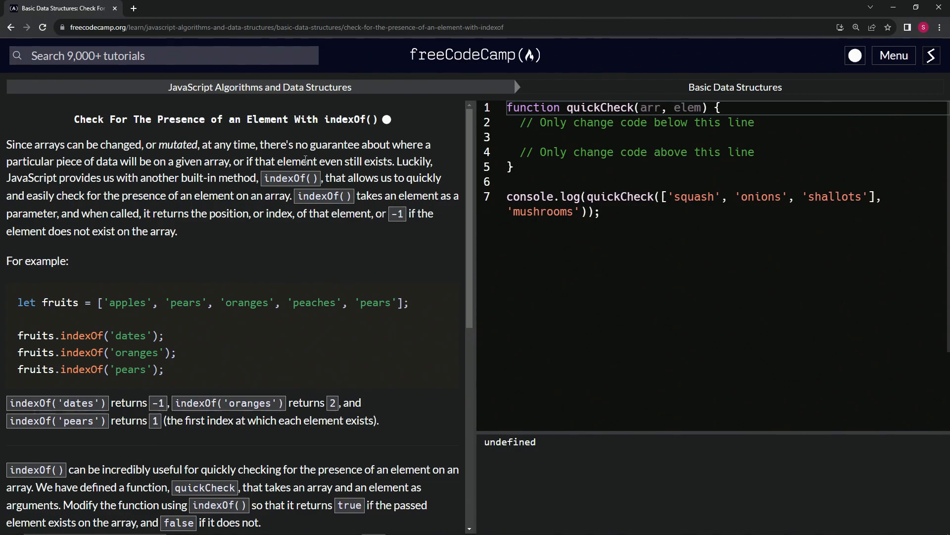
{"action": "mouse_move", "coordinate": [422, 172]}
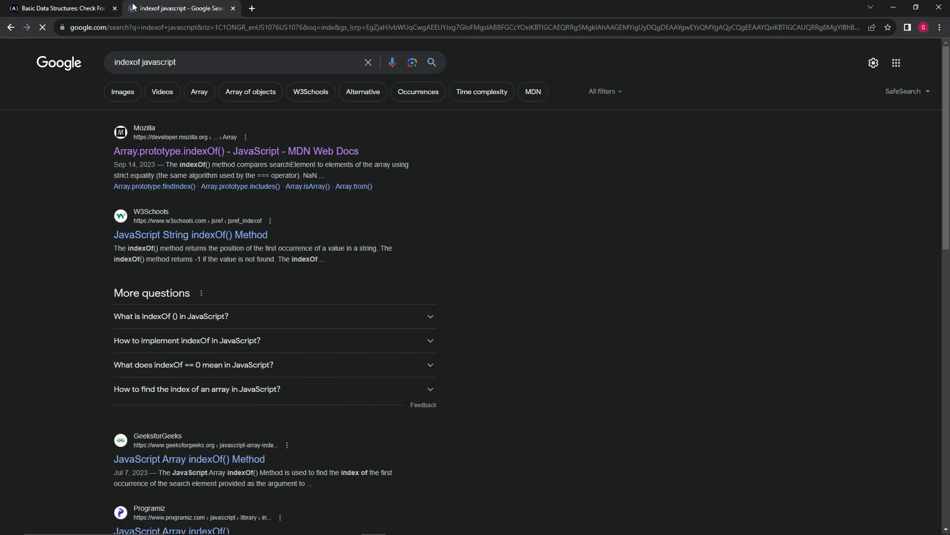
Step: View the indexOf() syntax and parameters on the MDN Array.prototype.indexOf() page
{"action": "left_click", "coordinate": [236, 151]}
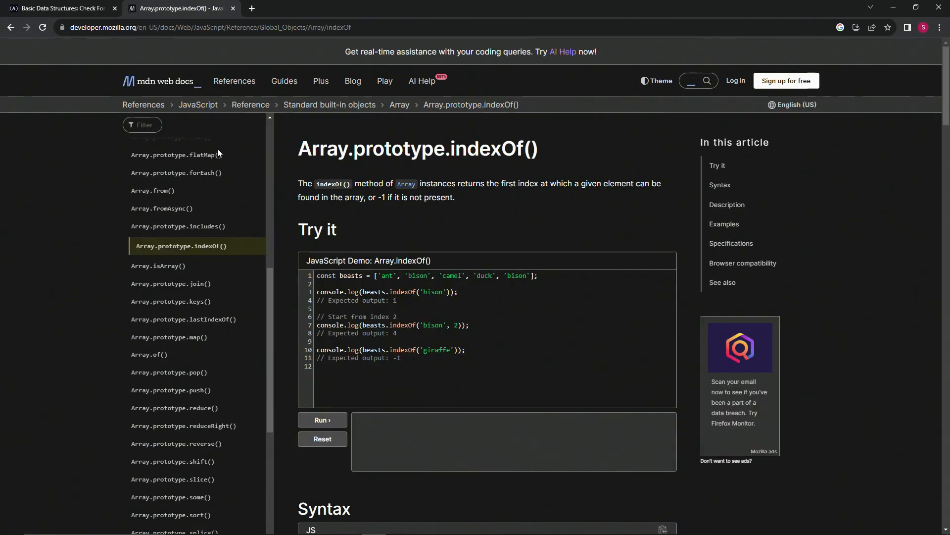
{"action": "scroll", "scroll_direction": "down", "scroll_amount": 3}
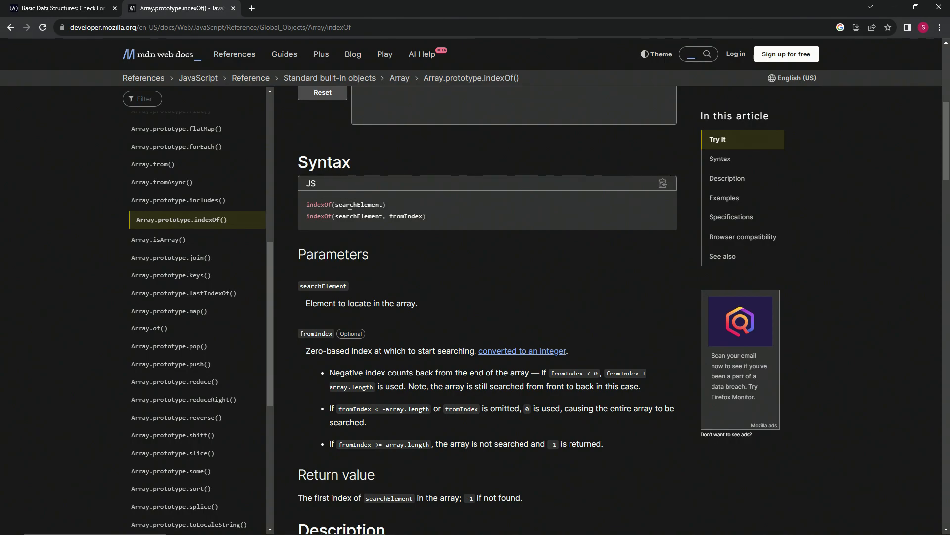
{"action": "double_click", "coordinate": [406, 217]}
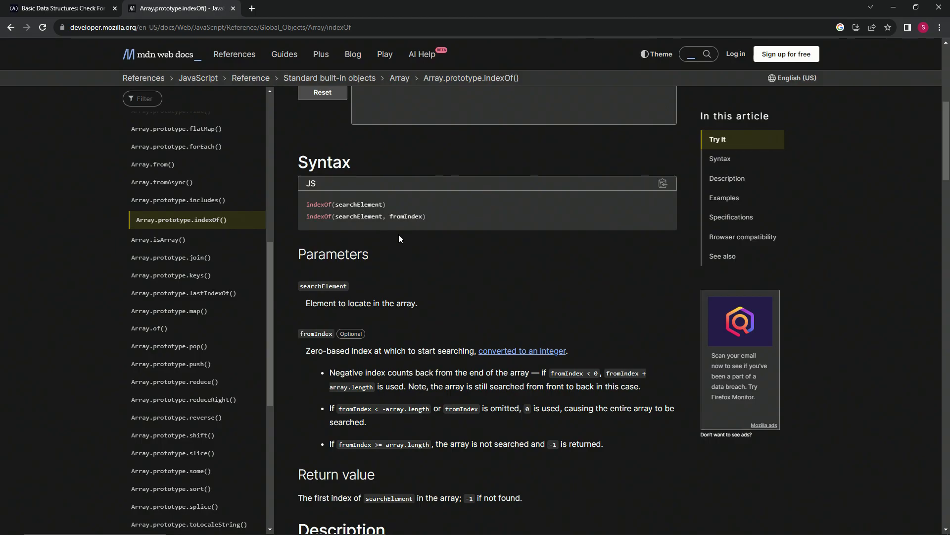
{"action": "left_click", "coordinate": [61, 8]}
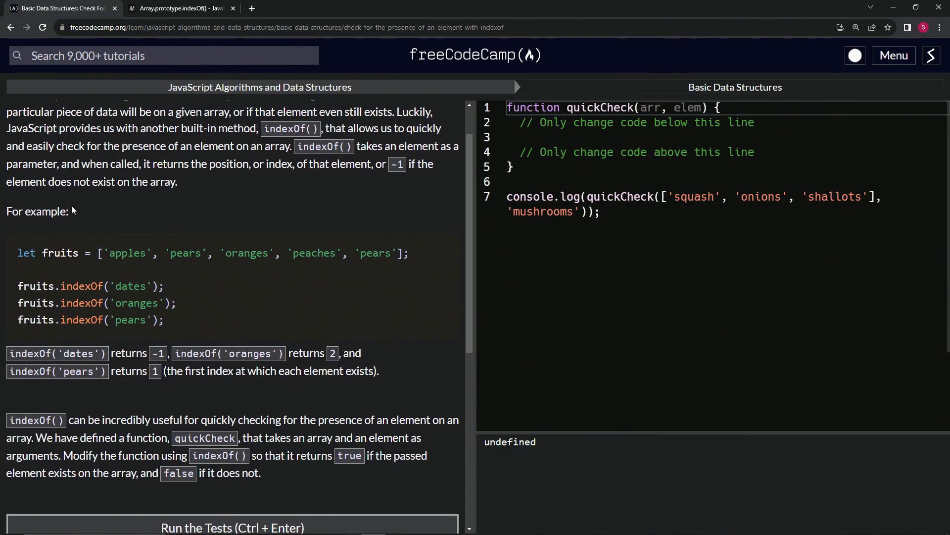
{"action": "mouse_move", "coordinate": [110, 247]}
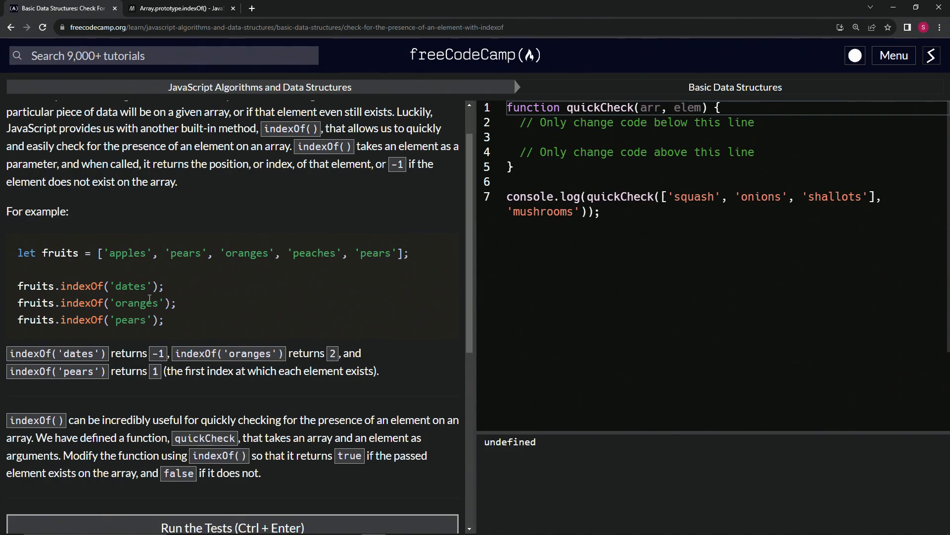
{"action": "mouse_move", "coordinate": [116, 268]}
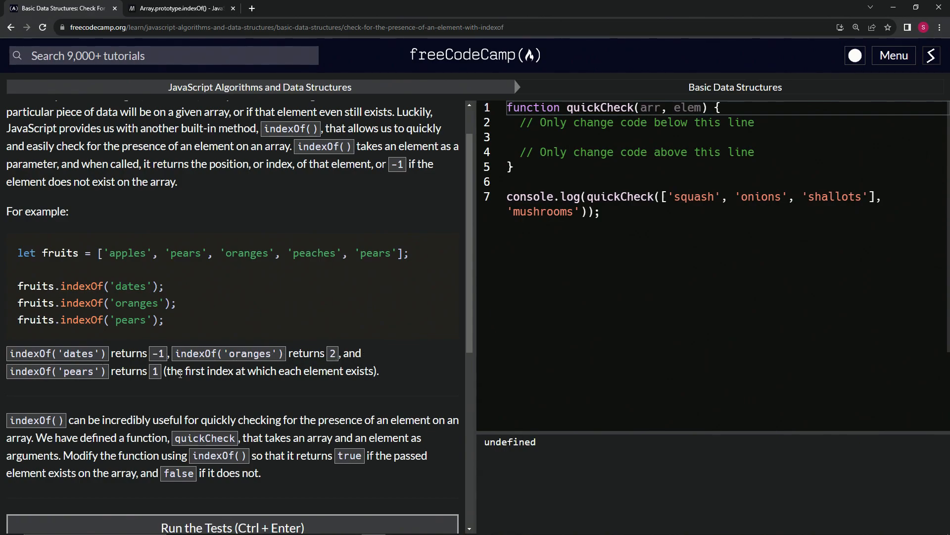
{"action": "mouse_move", "coordinate": [366, 376]}
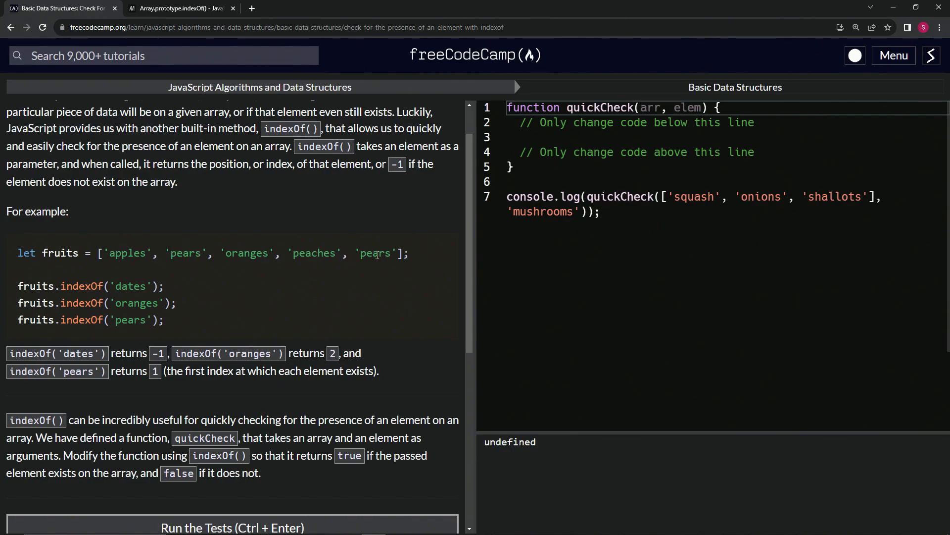
{"action": "left_click", "coordinate": [176, 8]}
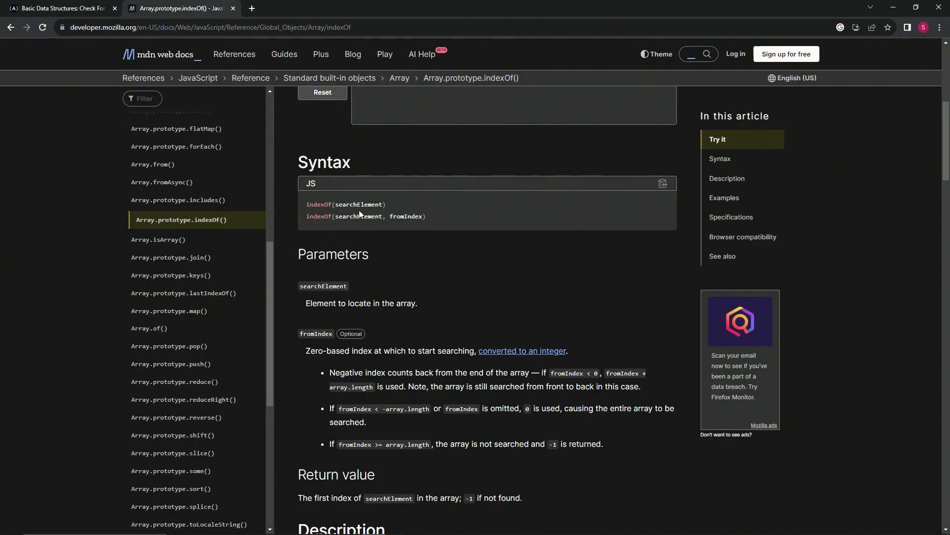
Step: Switch back to the quickCheck challenge and reread its indexOf instructions
{"action": "left_click", "coordinate": [61, 8]}
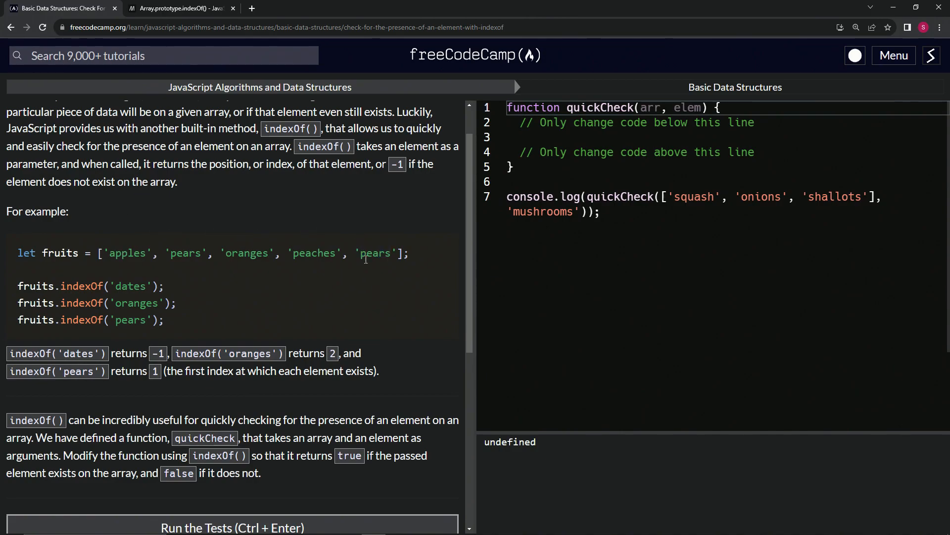
{"action": "mouse_move", "coordinate": [292, 364]}
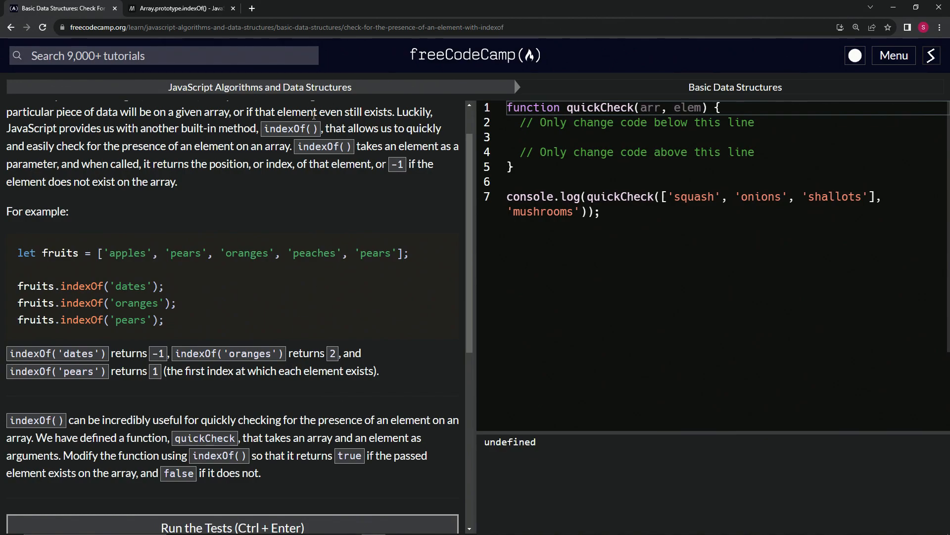
{"action": "mouse_move", "coordinate": [77, 292]}
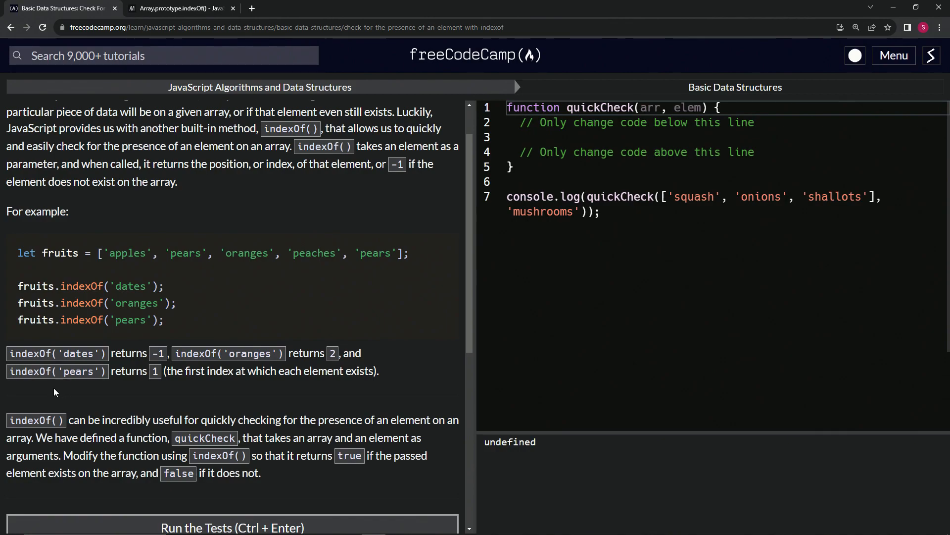
{"action": "mouse_move", "coordinate": [150, 413]}
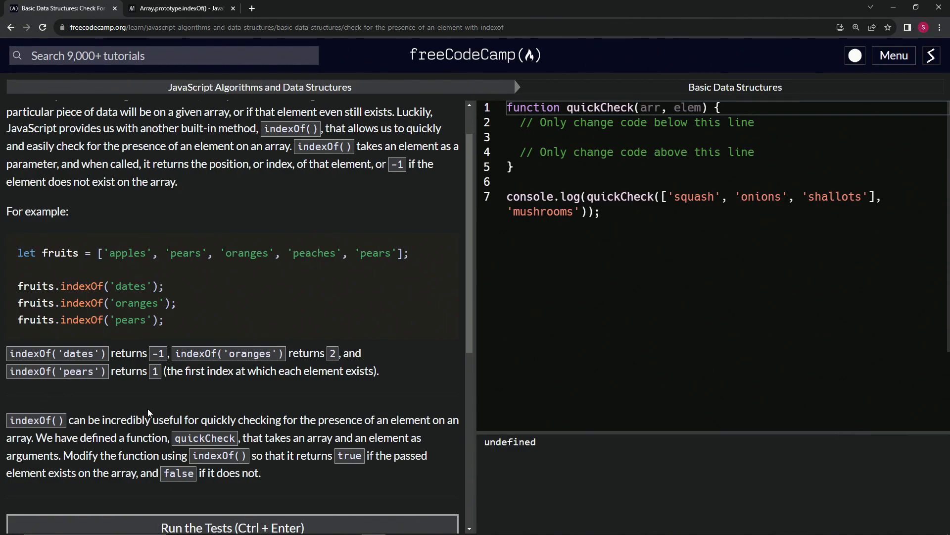
{"action": "scroll", "scroll_direction": "down", "scroll_amount": 3}
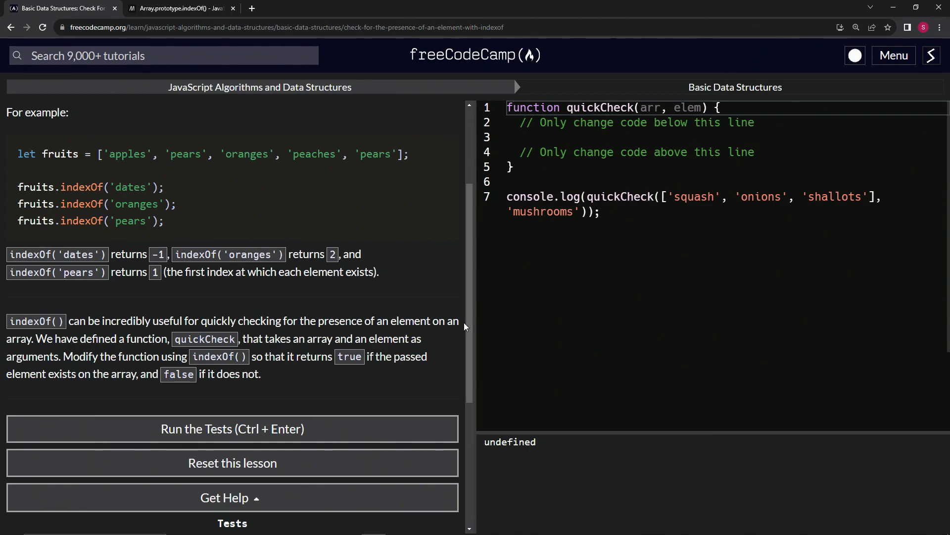
{"action": "mouse_move", "coordinate": [103, 340]}
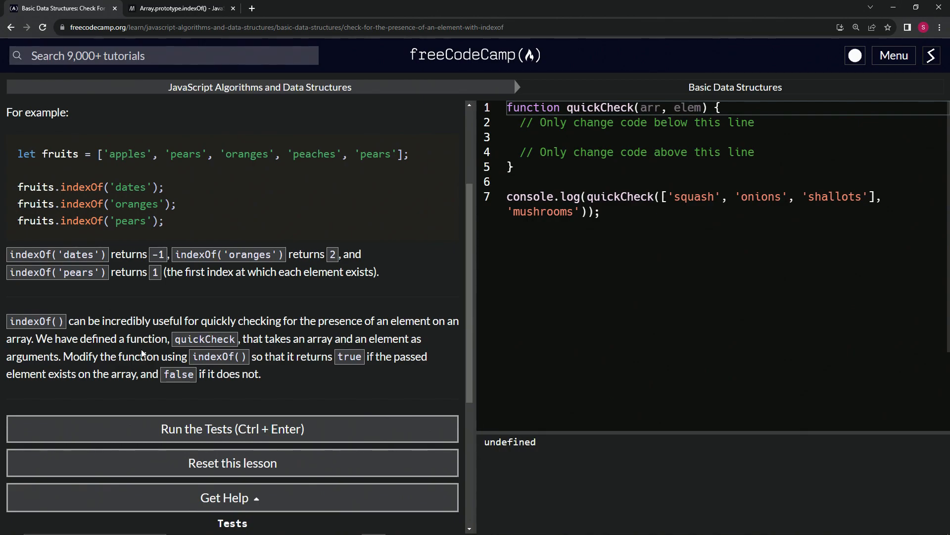
{"action": "mouse_move", "coordinate": [178, 357]}
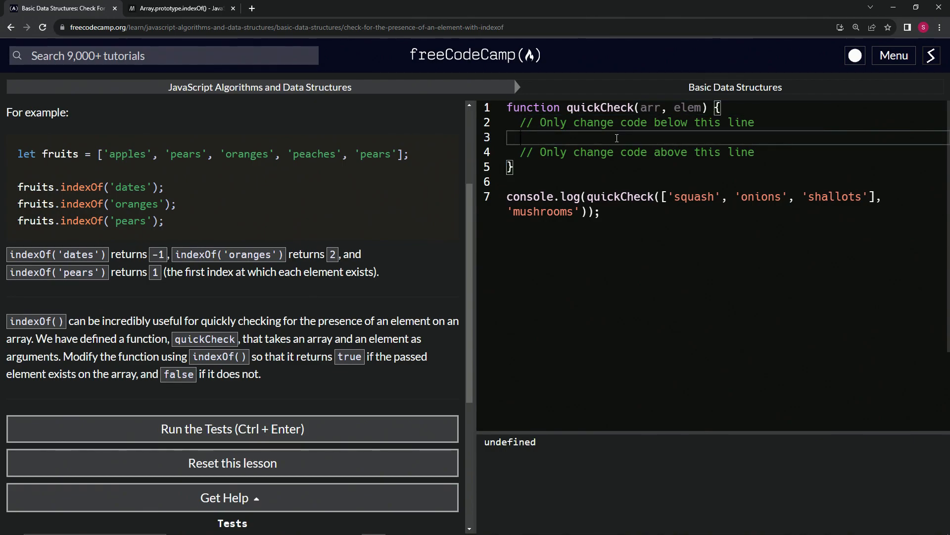
Step: Write an if statement whose condition is arr.indexOf(elem), fixing the mistaken .elem()
{"action": "type", "text": "if ()"}
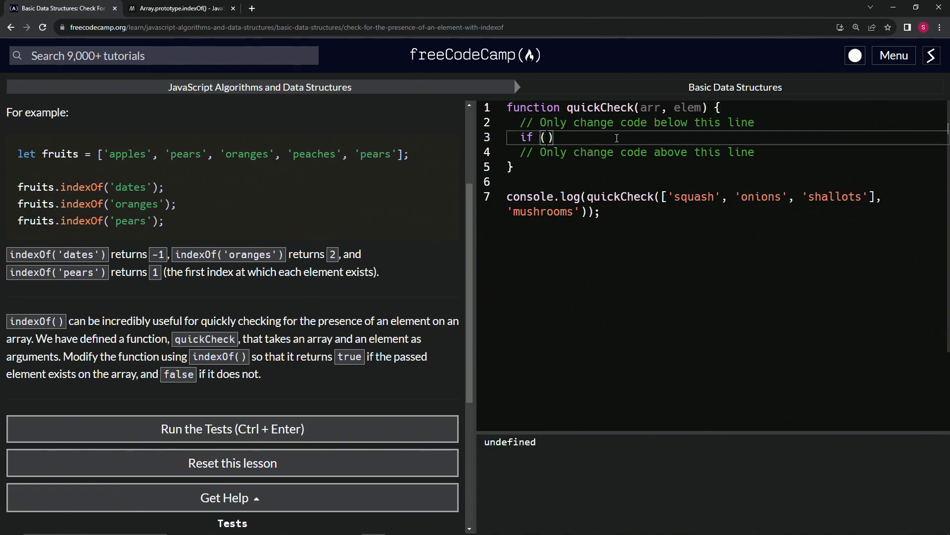
{"action": "type", "text": "a"}
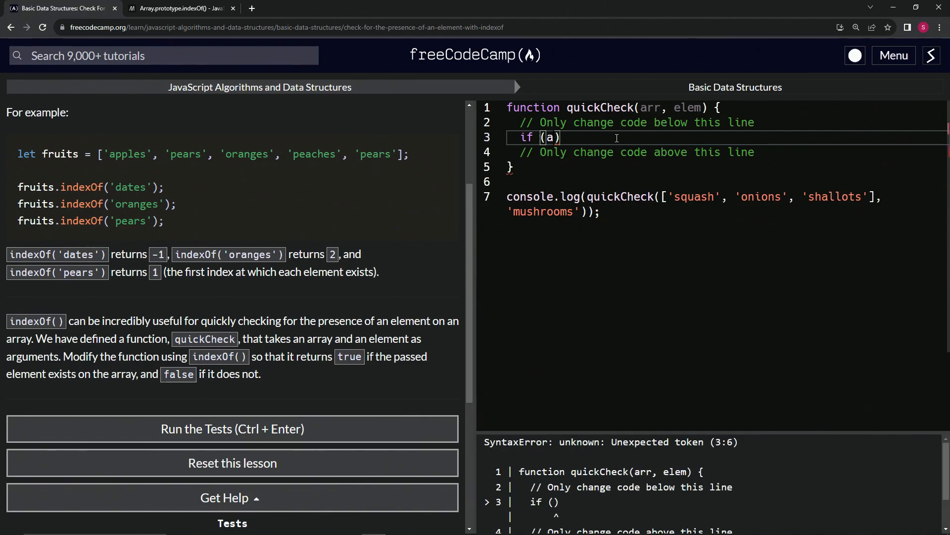
{"action": "type", "text": "rr.ele"}
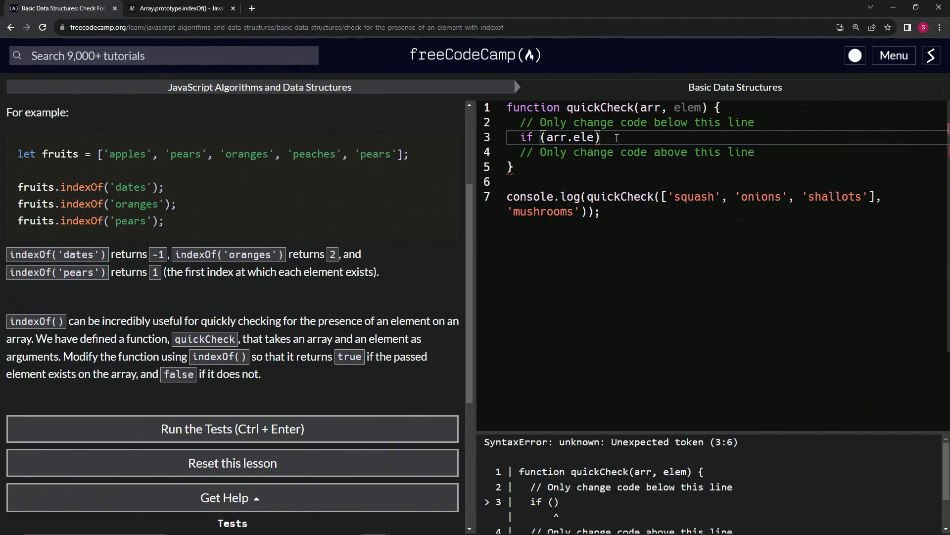
{"action": "type", "text": "m"}
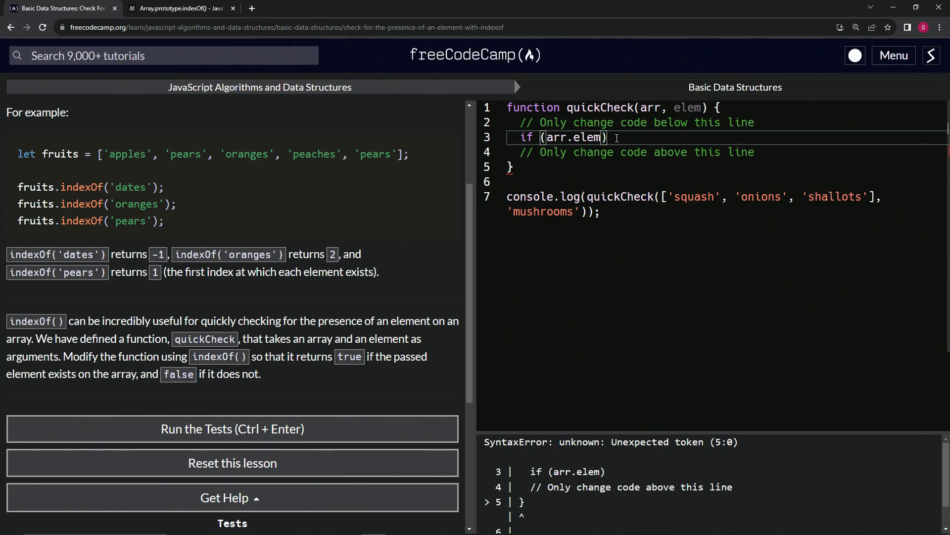
{"action": "type", "text": "()"}
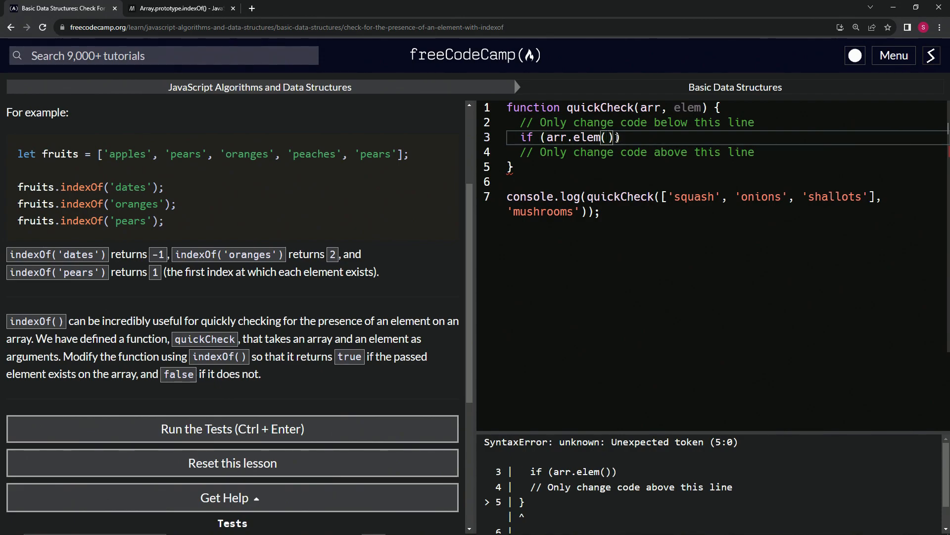
{"action": "key", "text": "Backspace"}
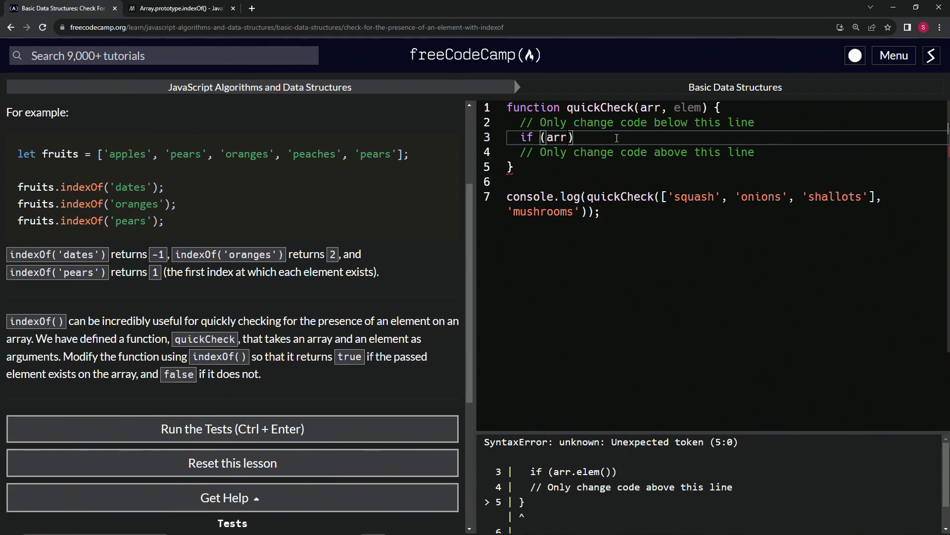
{"action": "type", "text": ".indexOf(elem"}
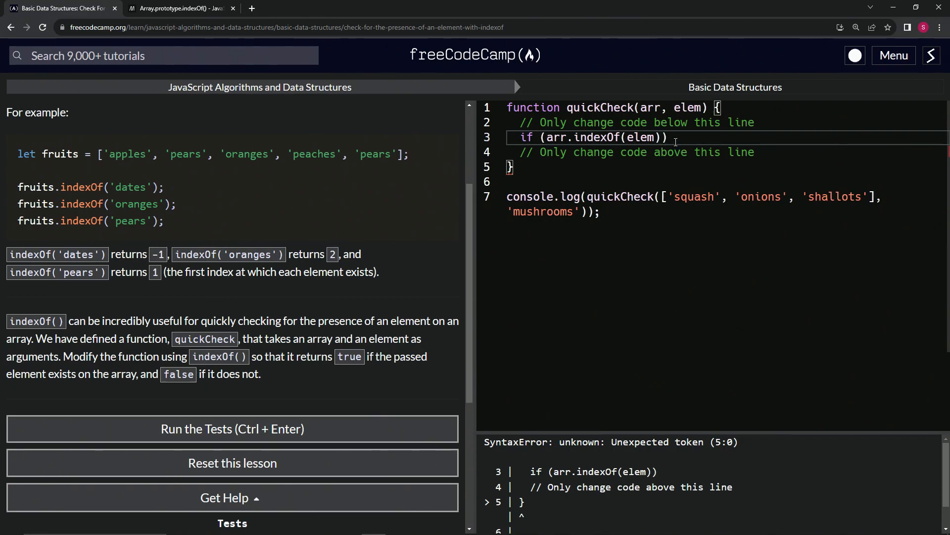
Step: Return true inside the if block and return false after it
{"action": "type", "text": "{ return t"}
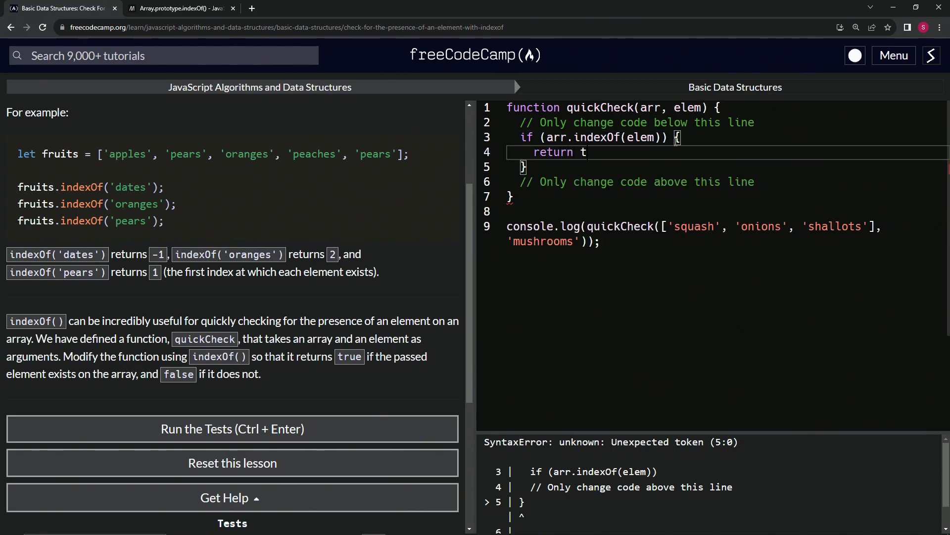
{"action": "type", "text": "rue"}
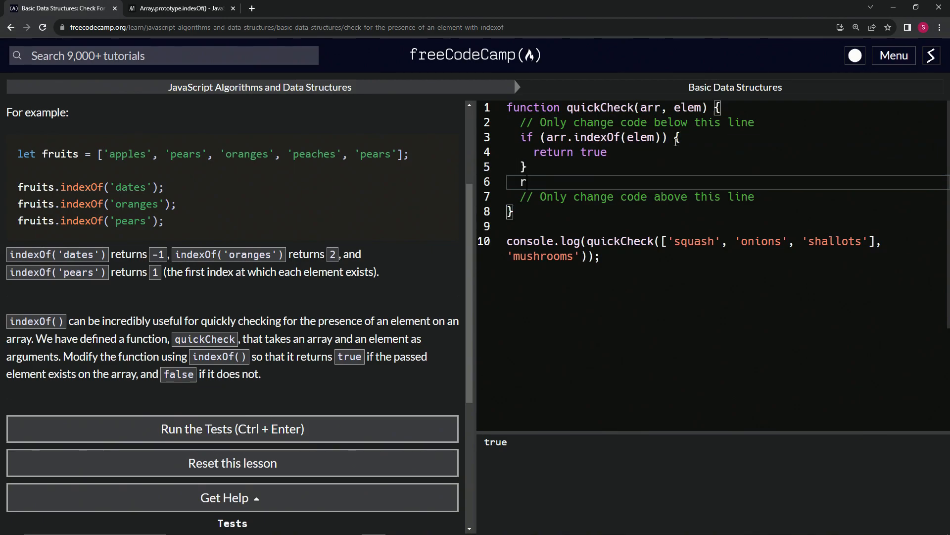
{"action": "type", "text": "eturn false"}
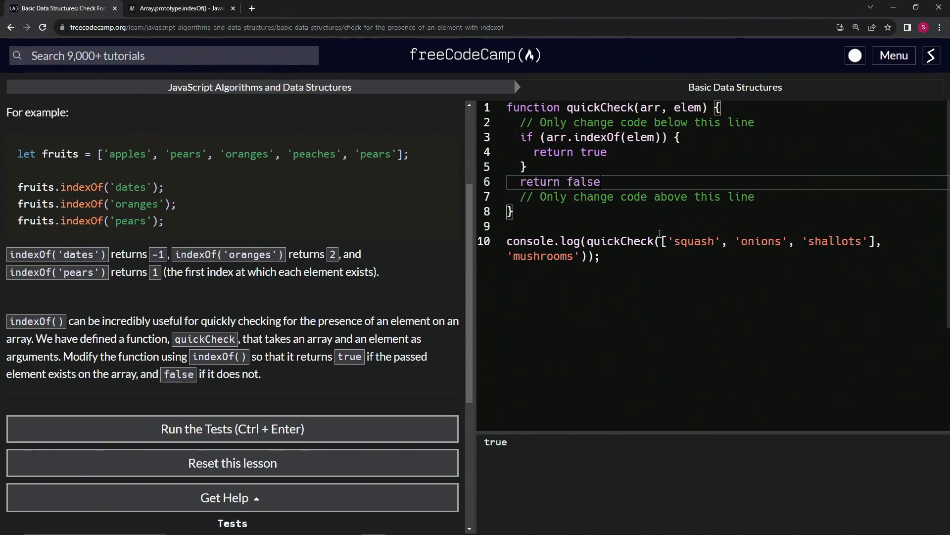
{"action": "type", "text": "$"}
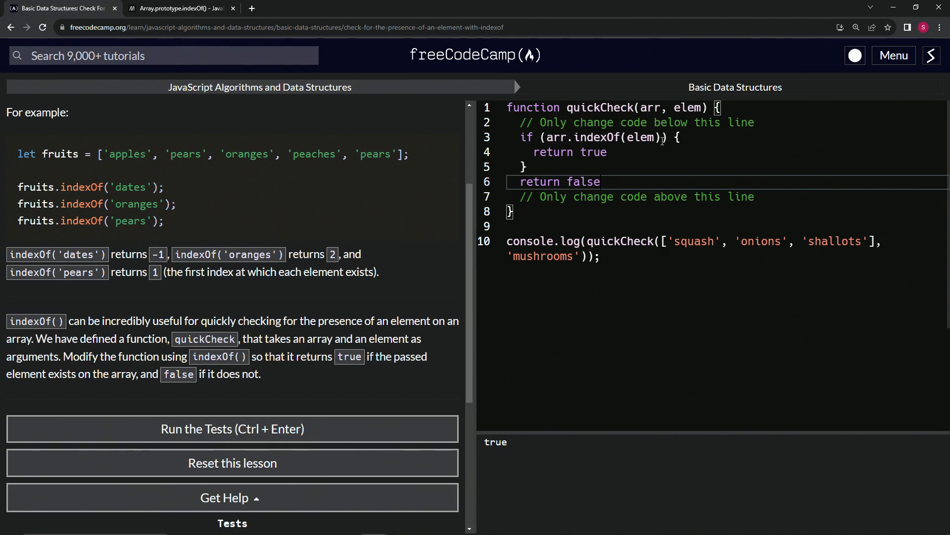
Step: Append '+ 1' to the condition and change the test call's 'mushrooms' to 'squash'
{"action": "type", "text": "+ 1"}
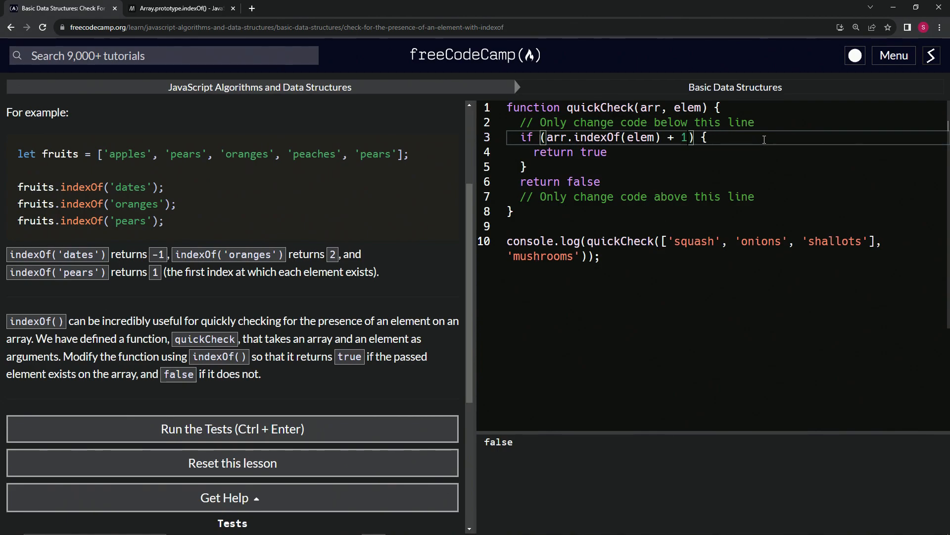
{"action": "double_click", "coordinate": [541, 256]}
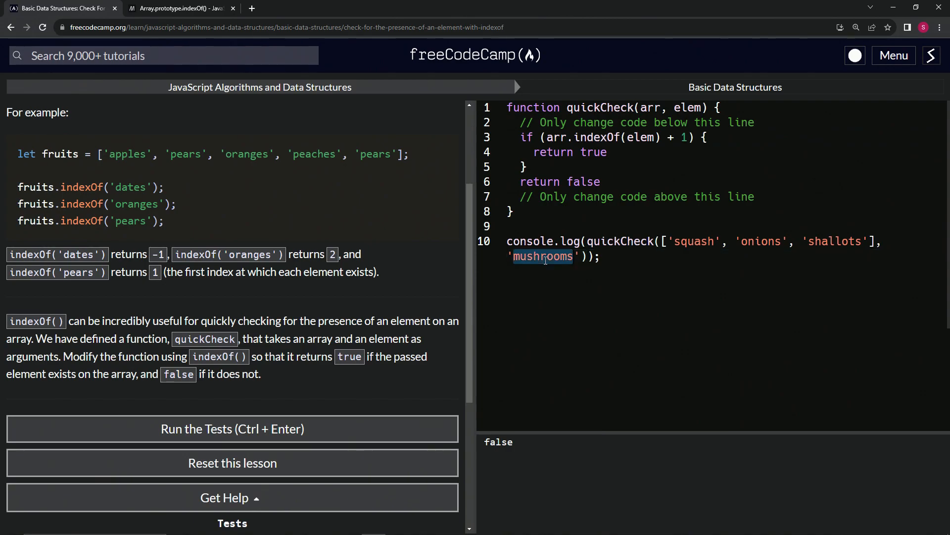
{"action": "type", "text": "squ"}
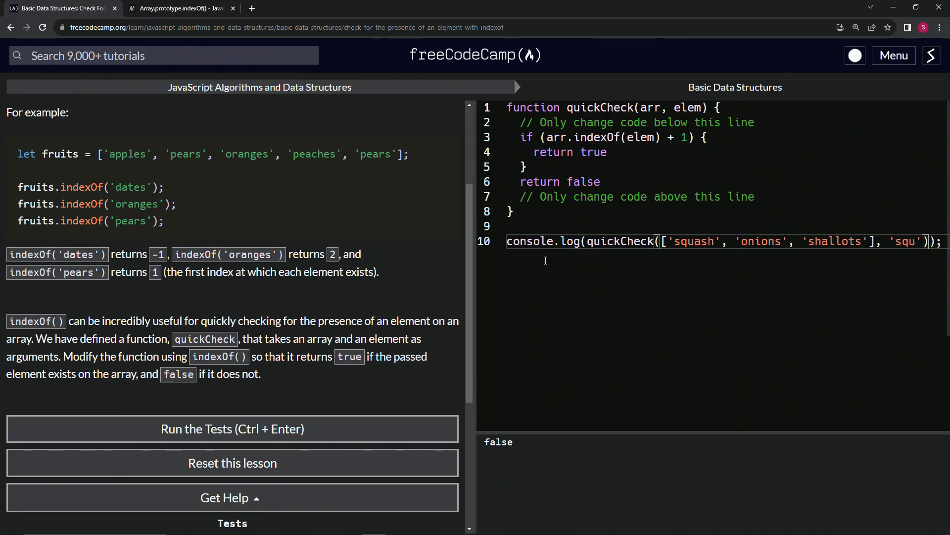
{"action": "type", "text": "ash"}
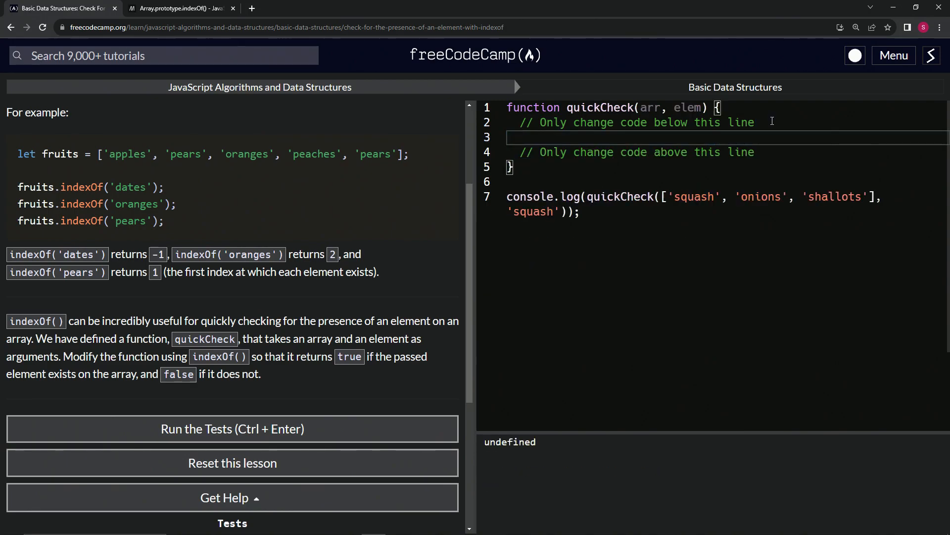
Step: Write the body as 'return arr.indexOf(elem) > -1'
{"action": "type", "text": "return"}
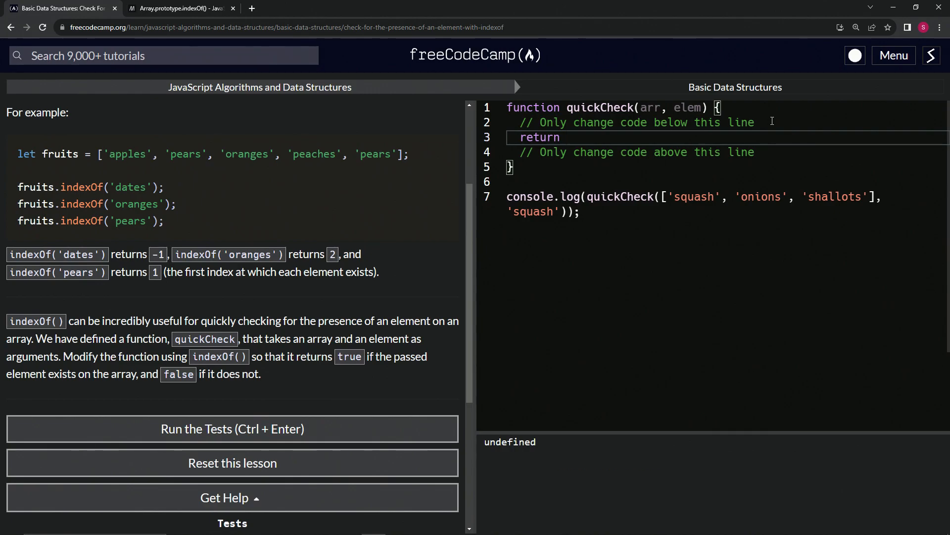
{"action": "type", "text": "arr."}
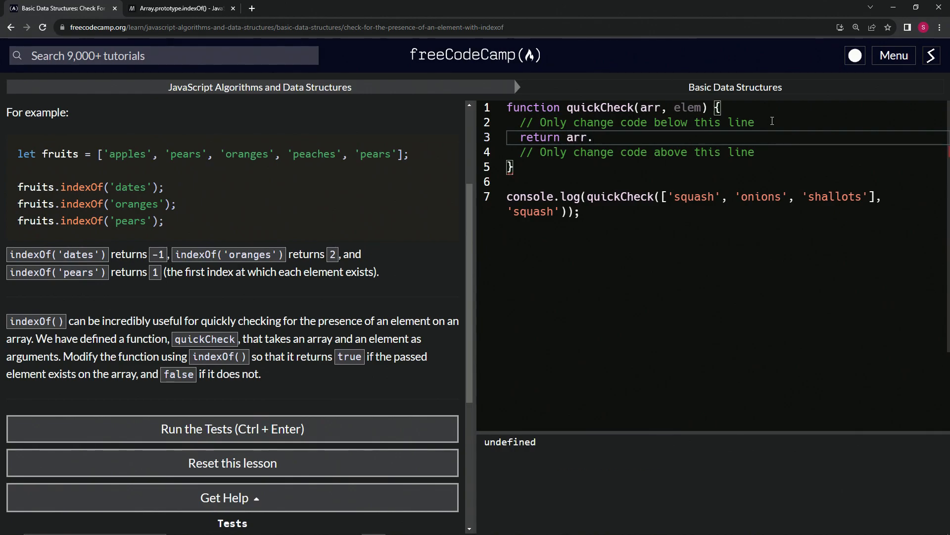
{"action": "type", "text": "indexOf()"}
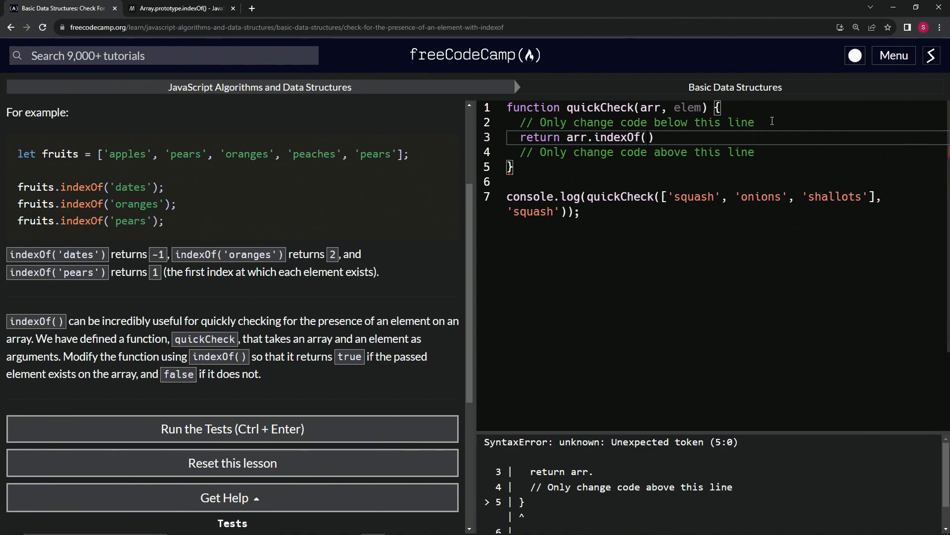
{"action": "type", "text": "elem"}
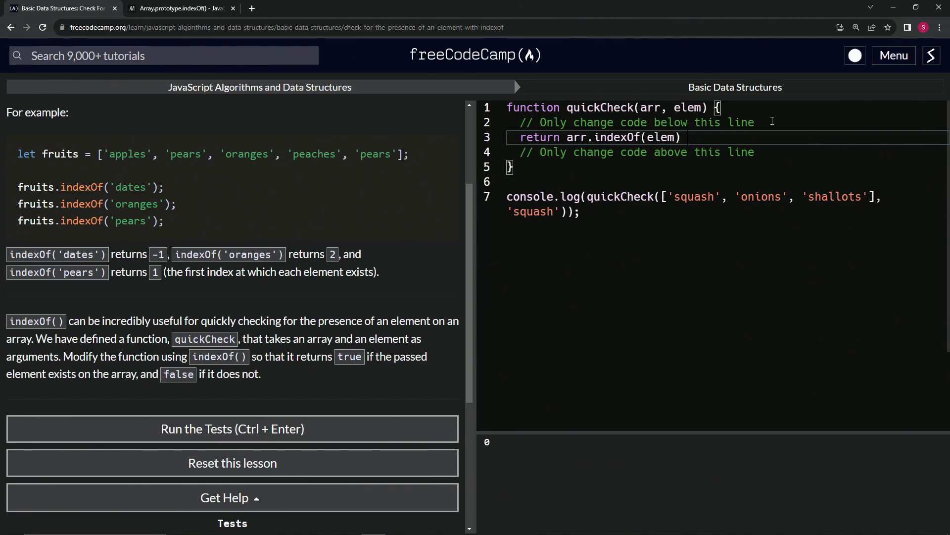
{"action": "type", "text": ">"}
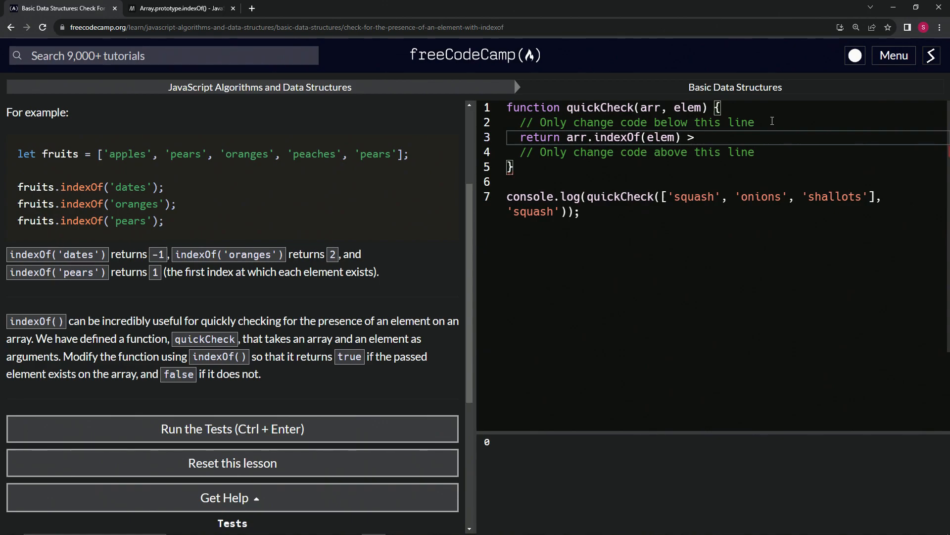
{"action": "type", "text": "-"}
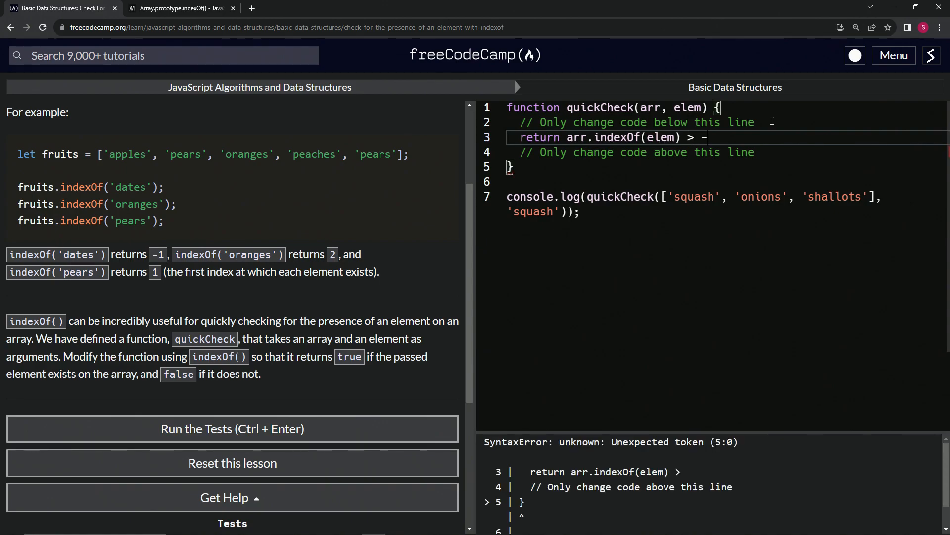
{"action": "type", "text": "1"}
{"action": "left_click", "coordinate": [728, 204]}
{"action": "type", "text": "dasf"}
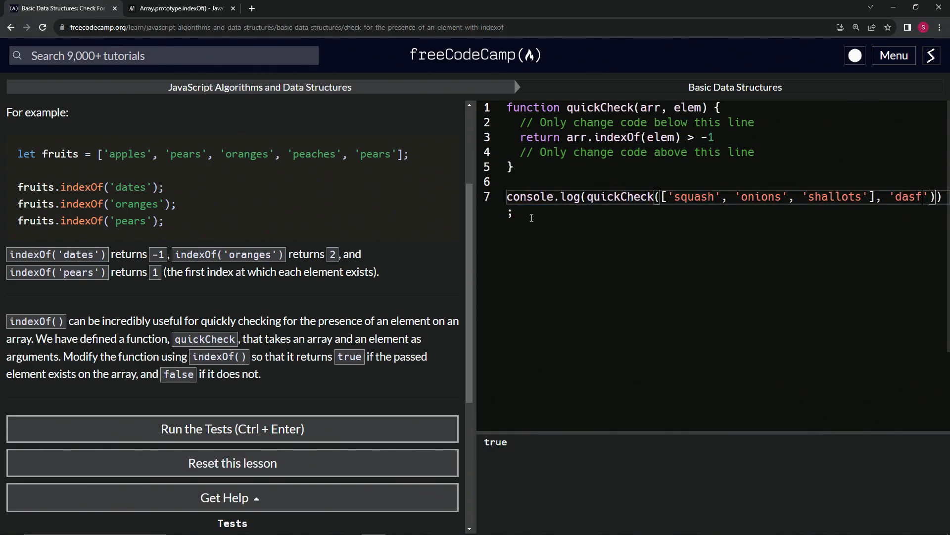
Step: Use a made-up word in the test call, run the tests and submit to the for-loops challenge
{"action": "type", "text": "afda"}
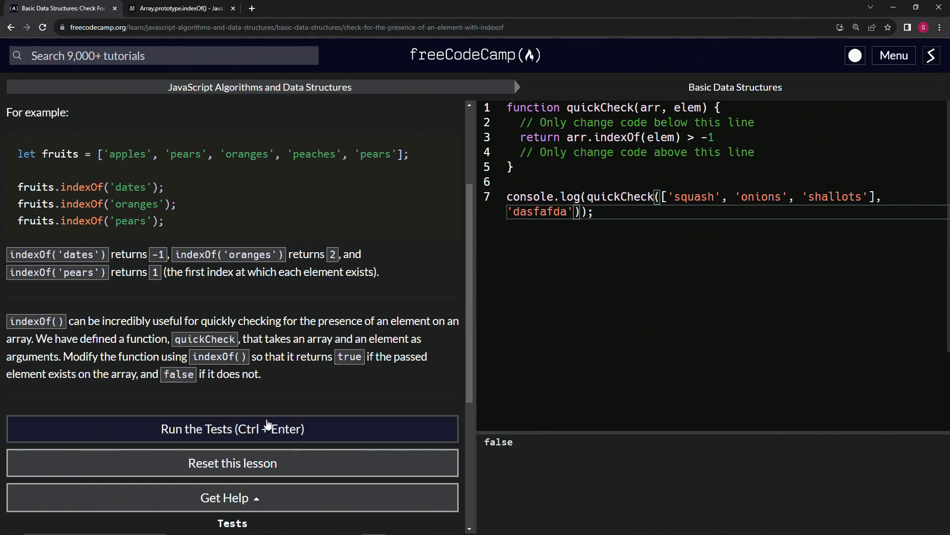
{"action": "left_click", "coordinate": [232, 428]}
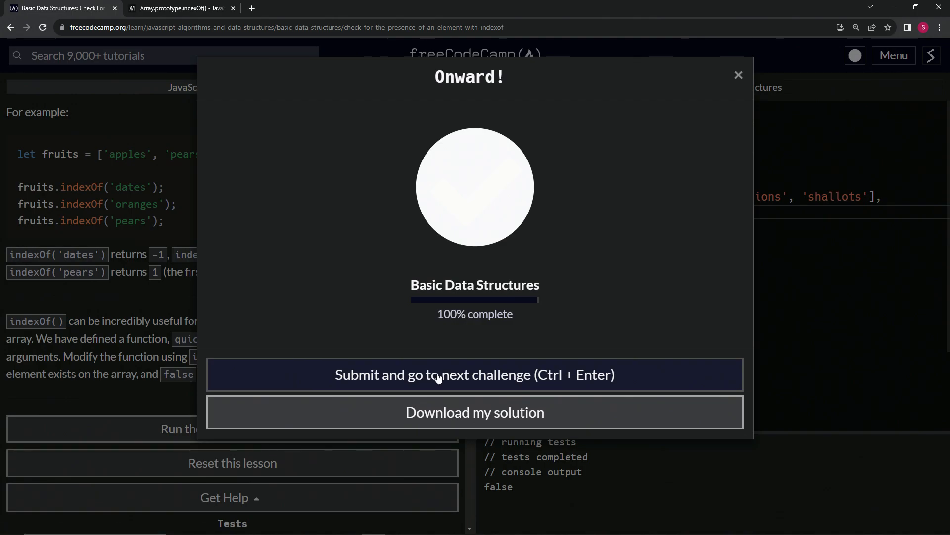
{"action": "left_click", "coordinate": [474, 374]}
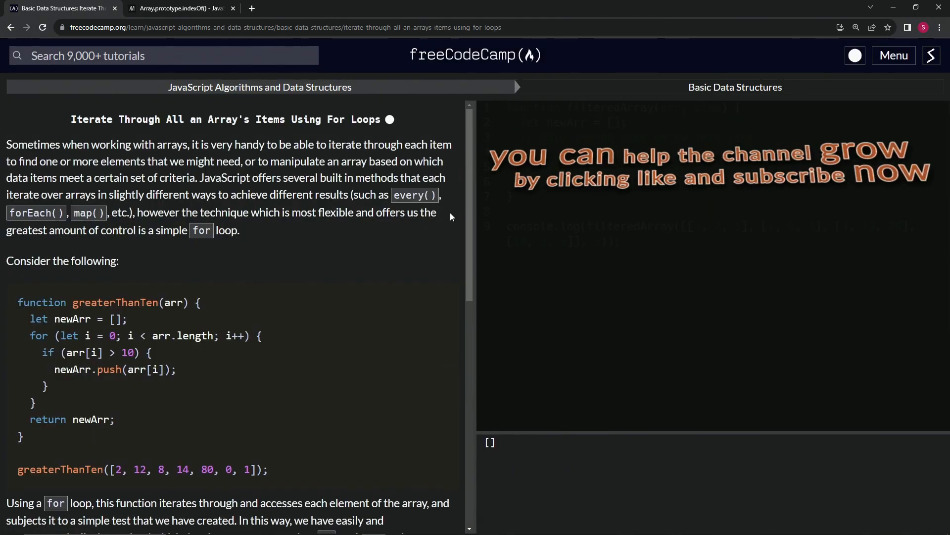
{"action": "mouse_move", "coordinate": [194, 132]}
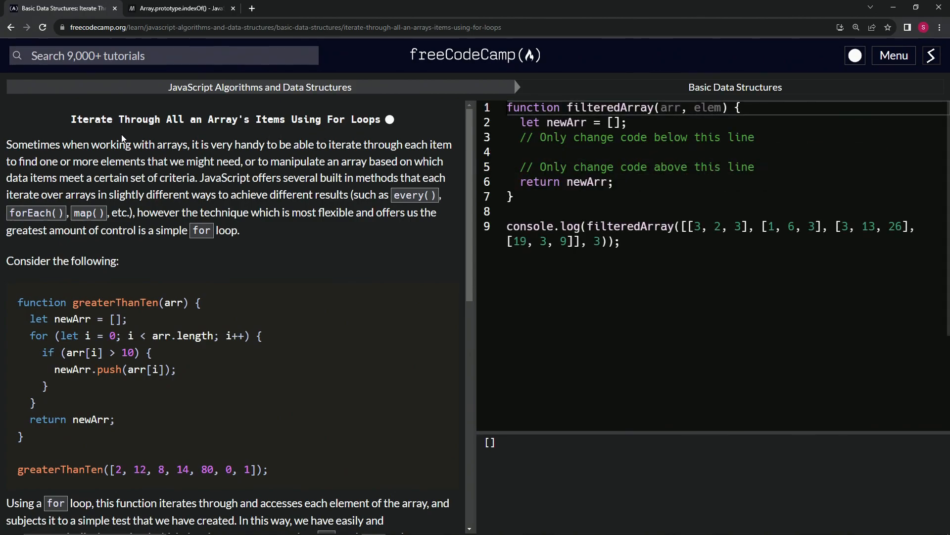
{"action": "mouse_move", "coordinate": [445, 129]}
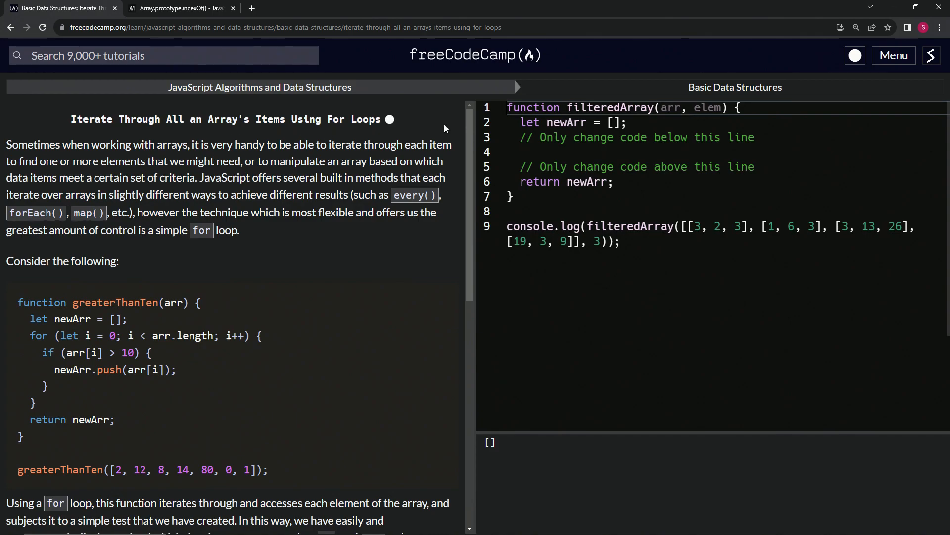